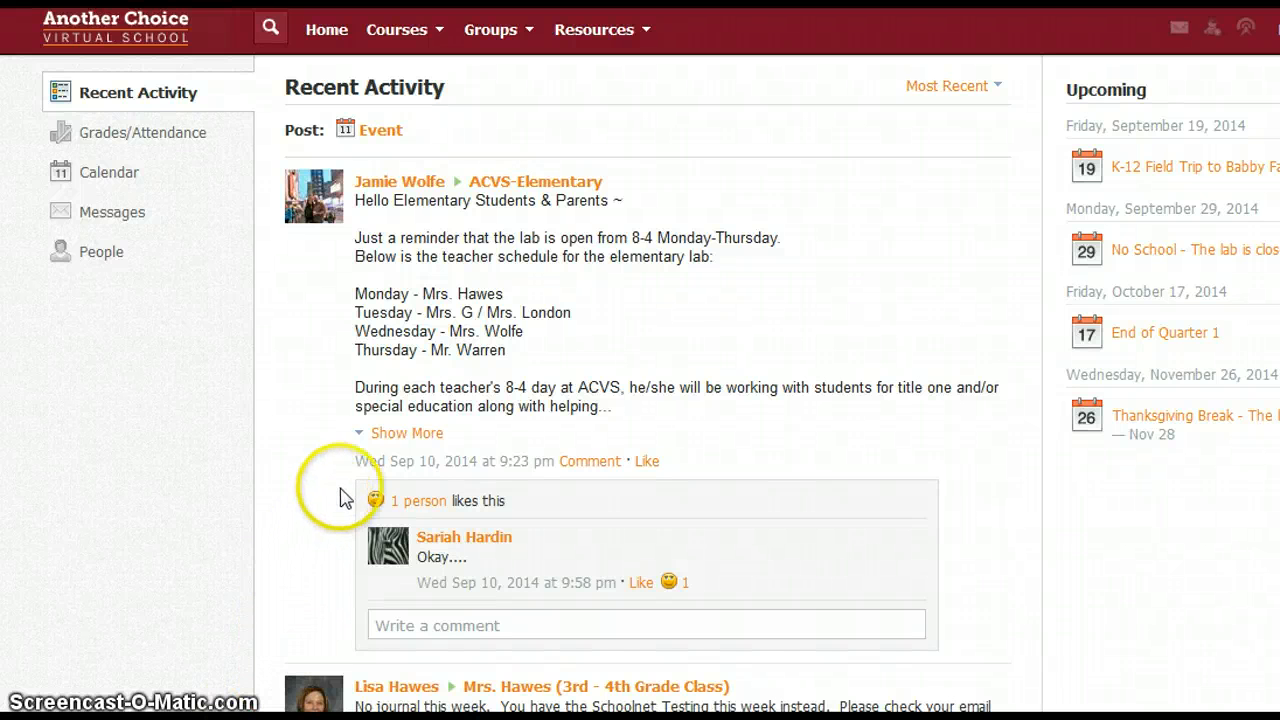
mouse_move(230, 448)
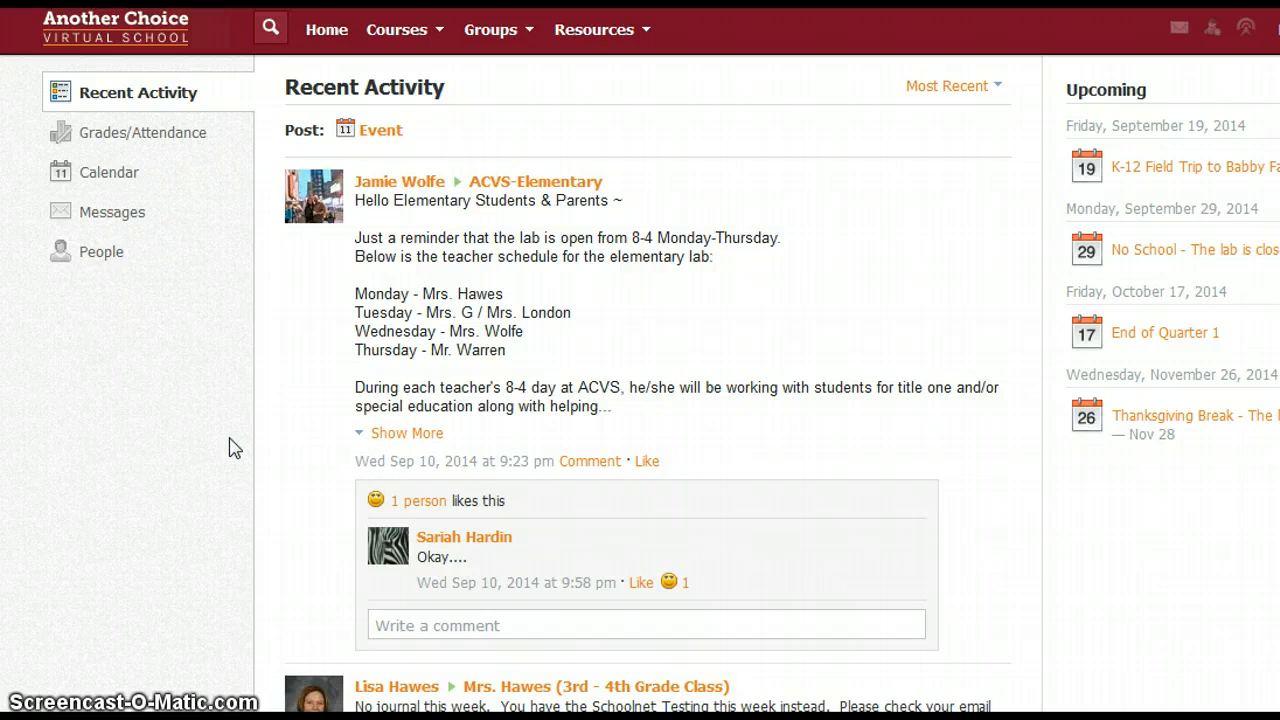
mouse_move(268, 268)
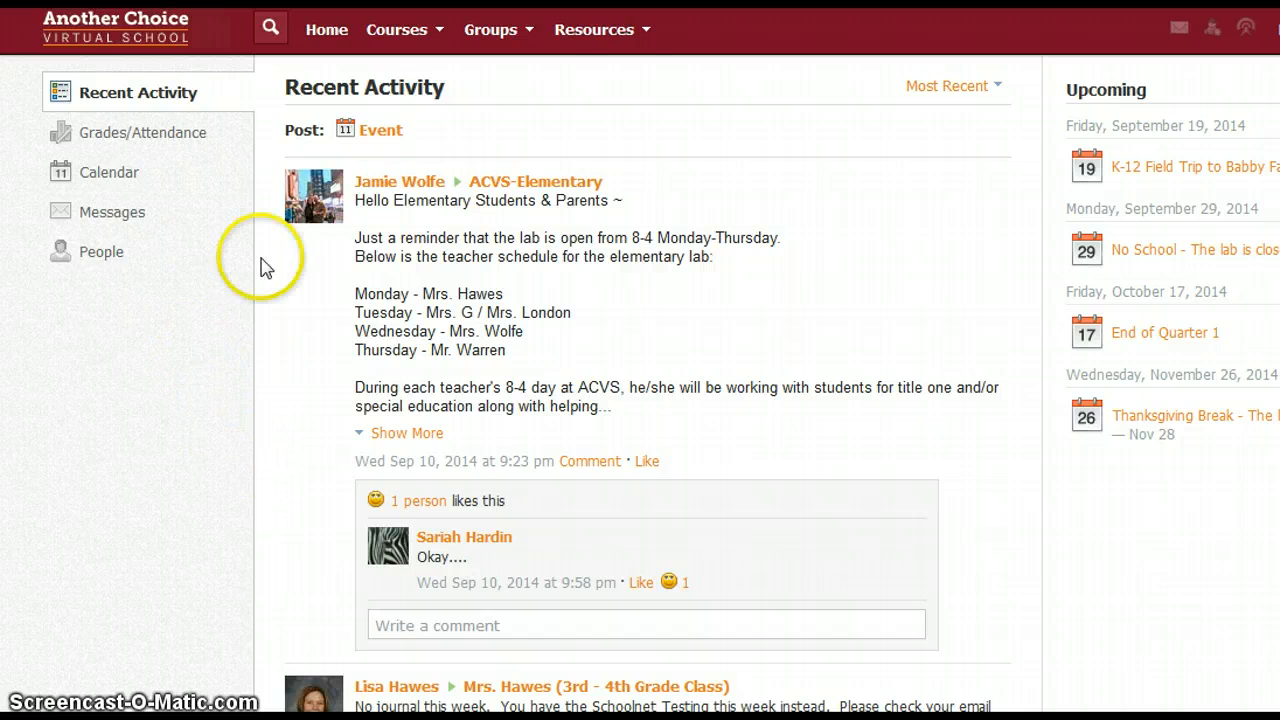
Step: Show the Mrs. Hawes 3rd–4th Grade group resources and scroll to the Aha Science link
left_click(594, 30)
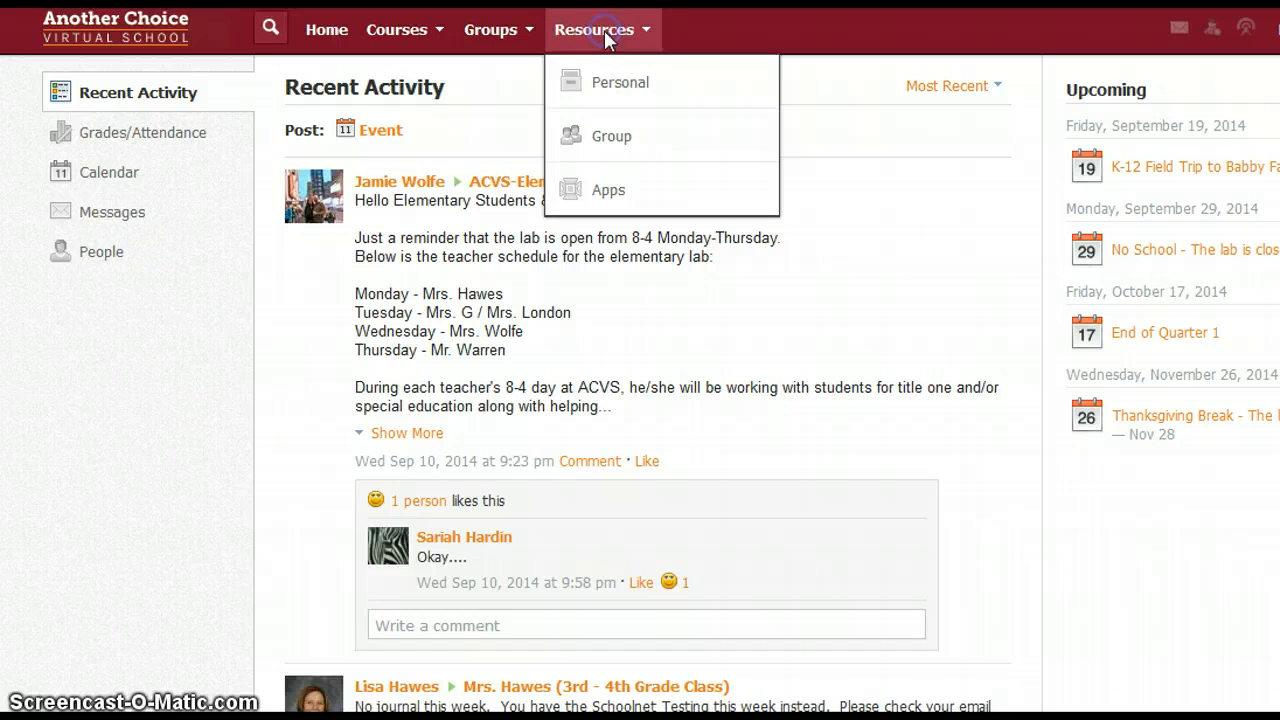
mouse_move(612, 136)
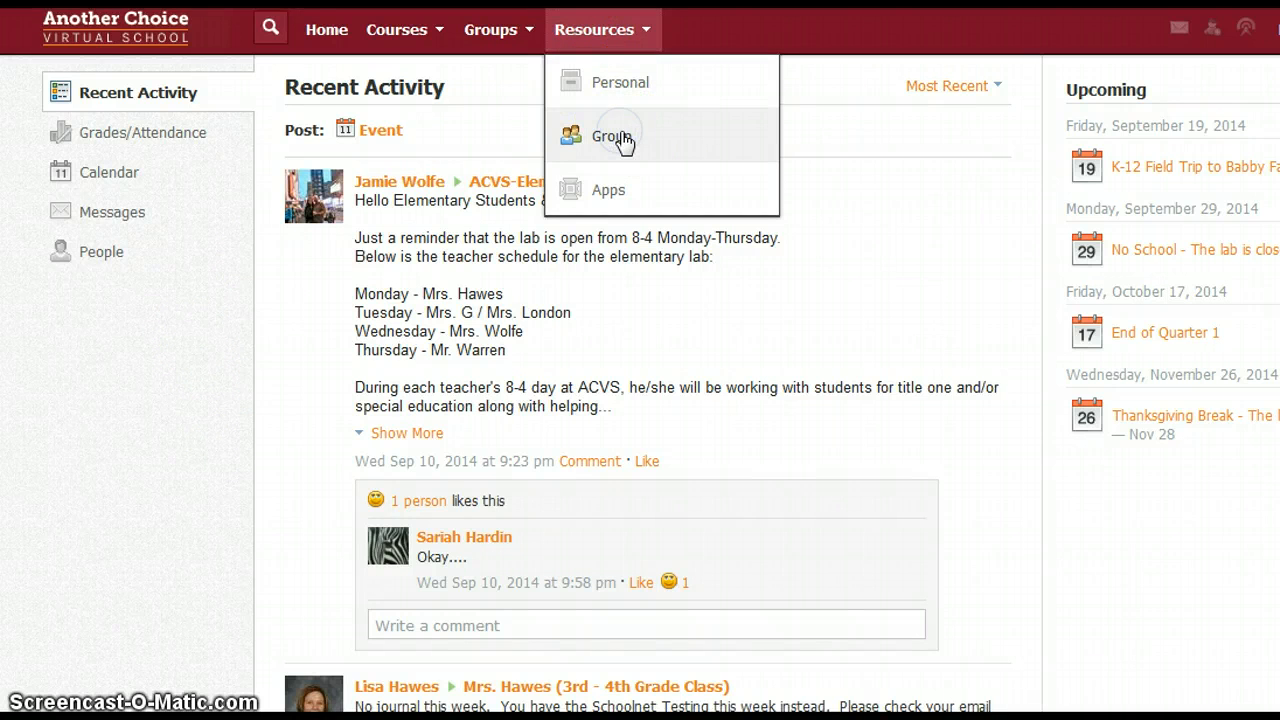
left_click(610, 136)
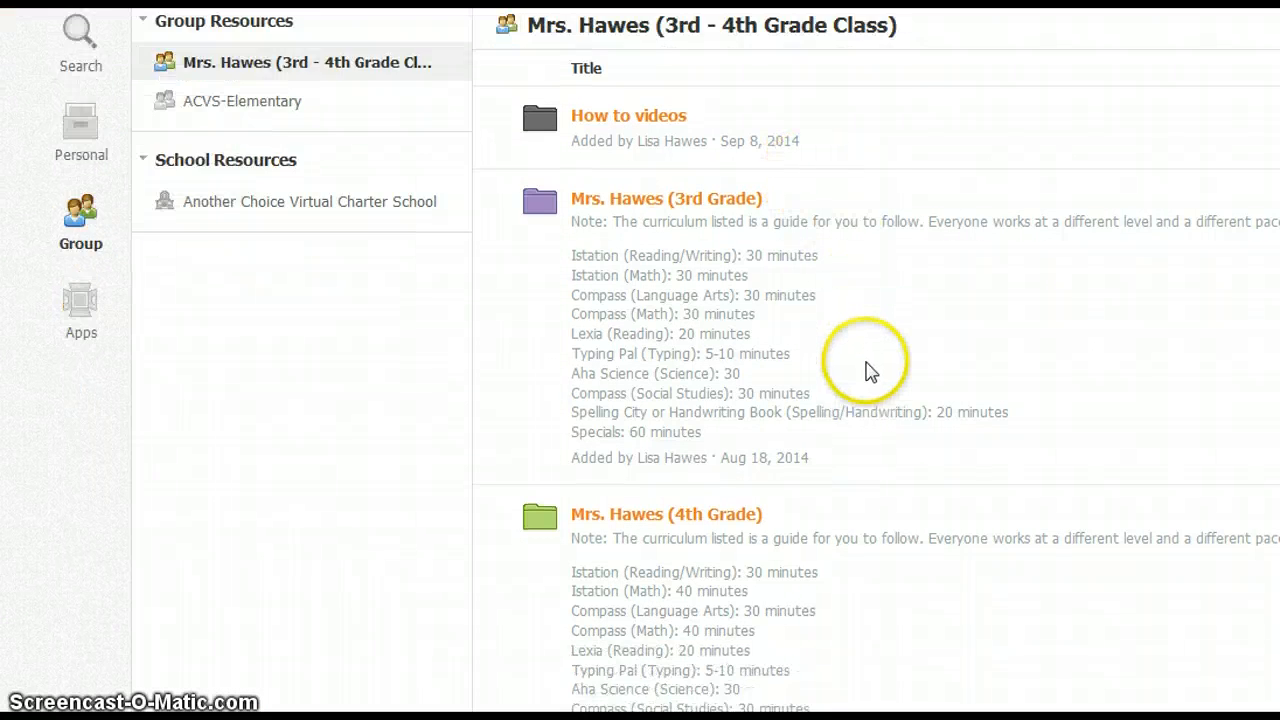
scroll("down", 3)
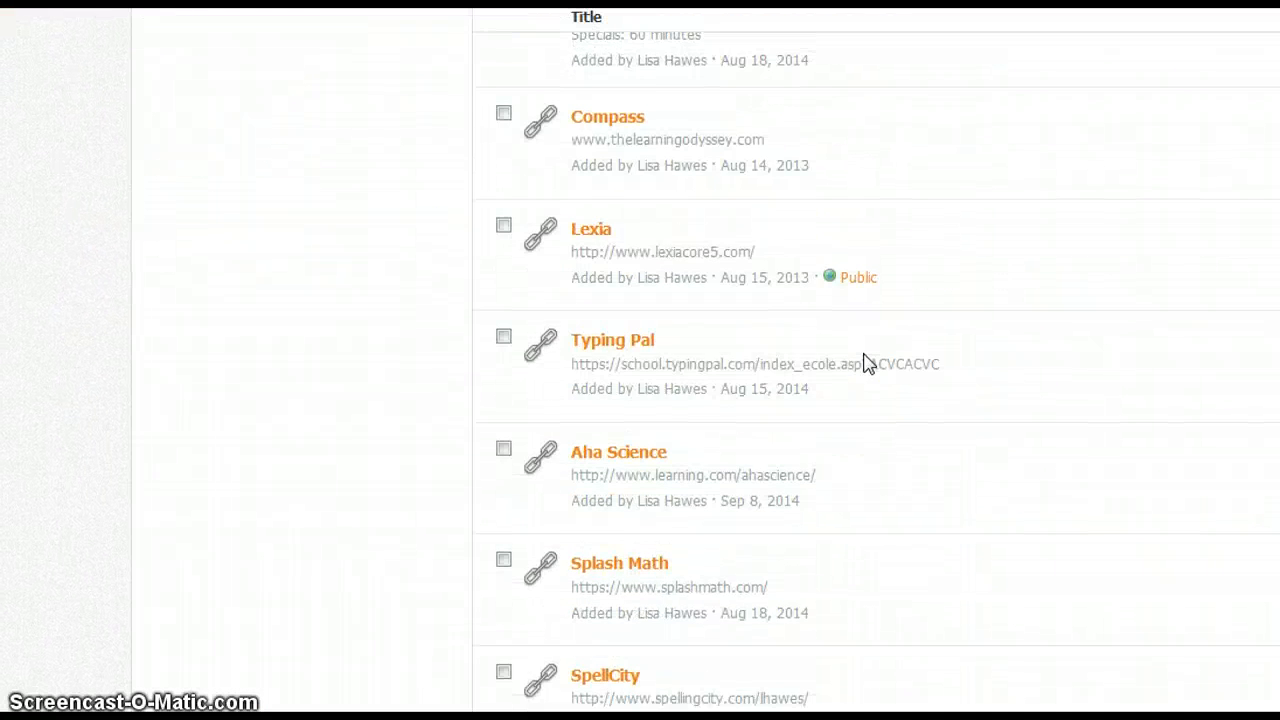
scroll("down", 3)
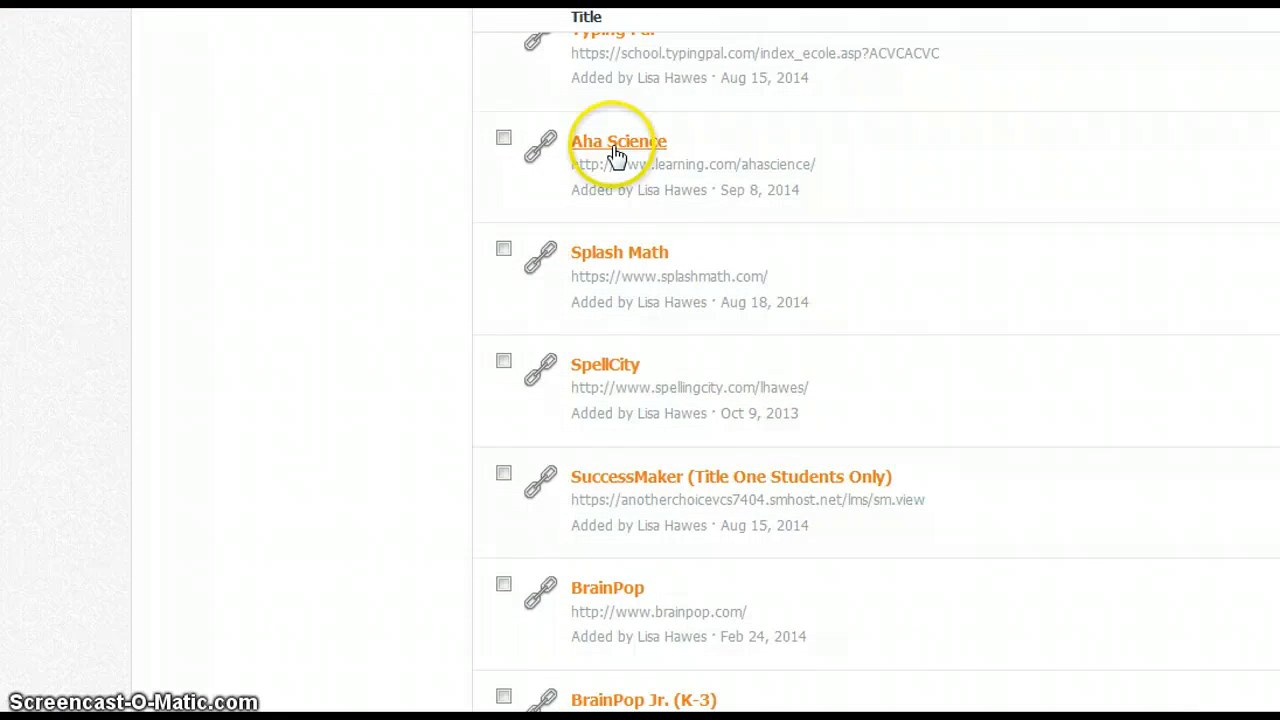
Step: Follow the Aha Science link to the Learning.com Aha!Science product page
left_click(616, 140)
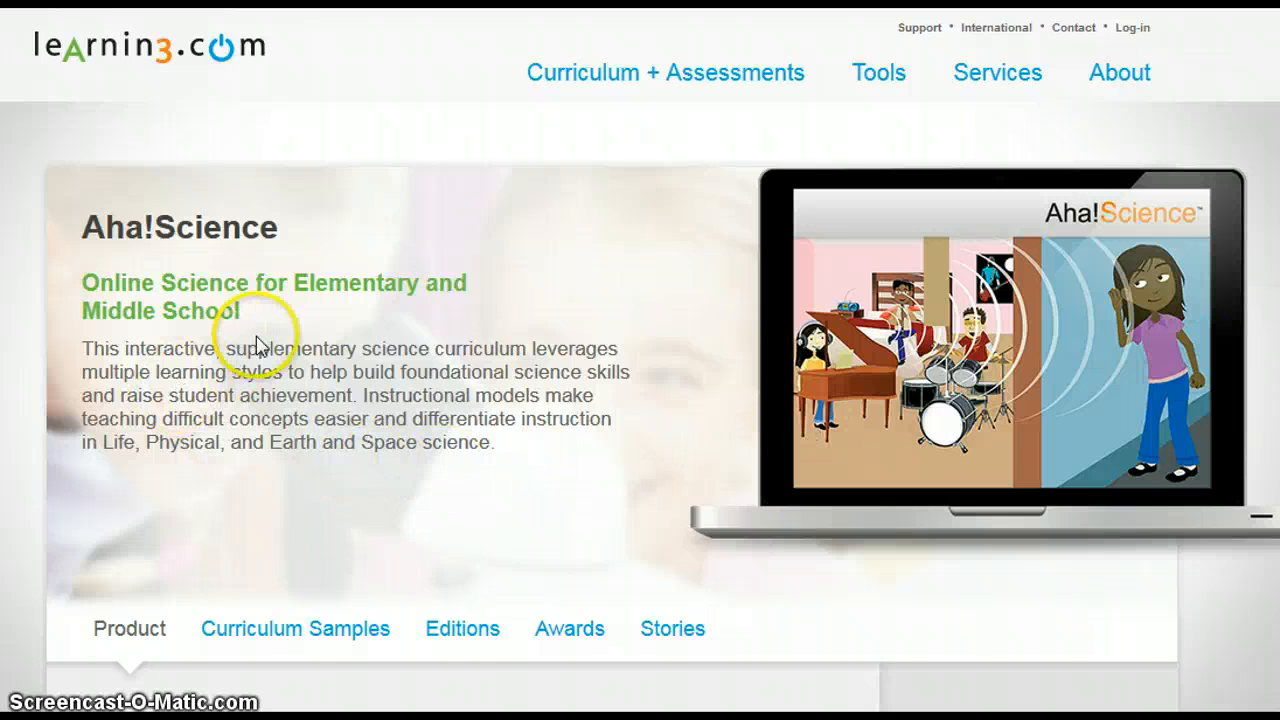
mouse_move(1132, 44)
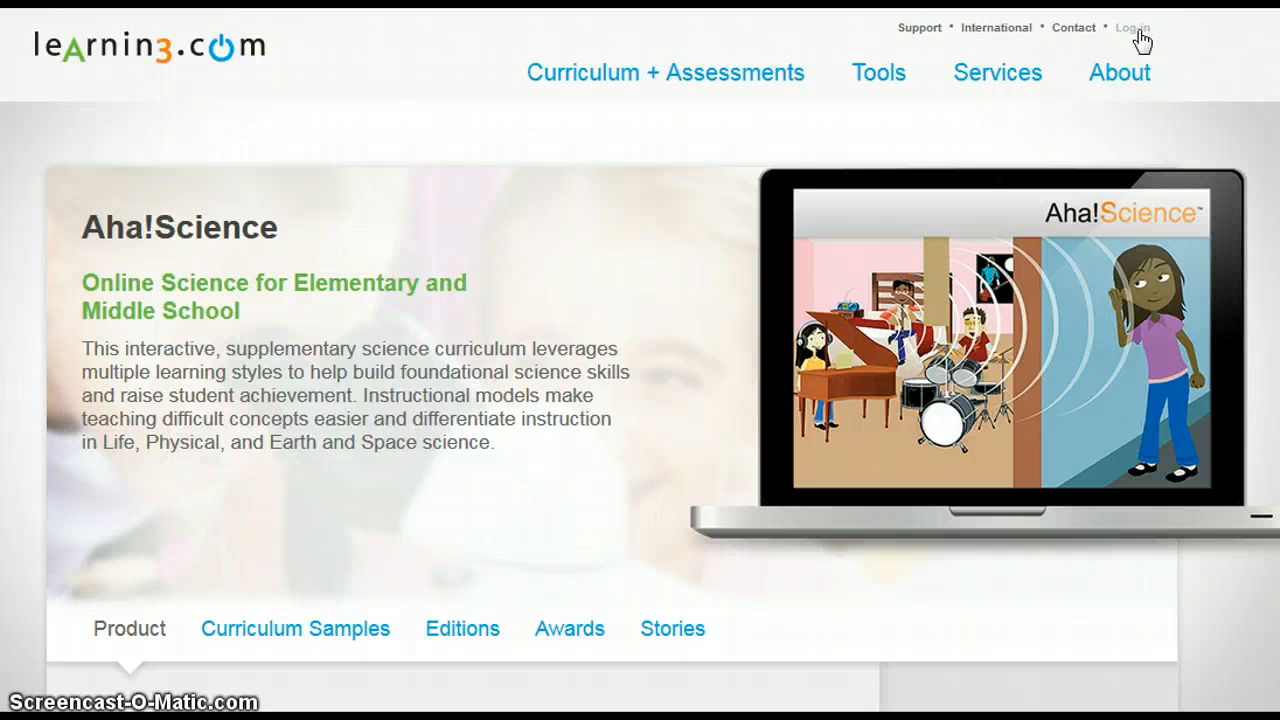
left_click(1132, 28)
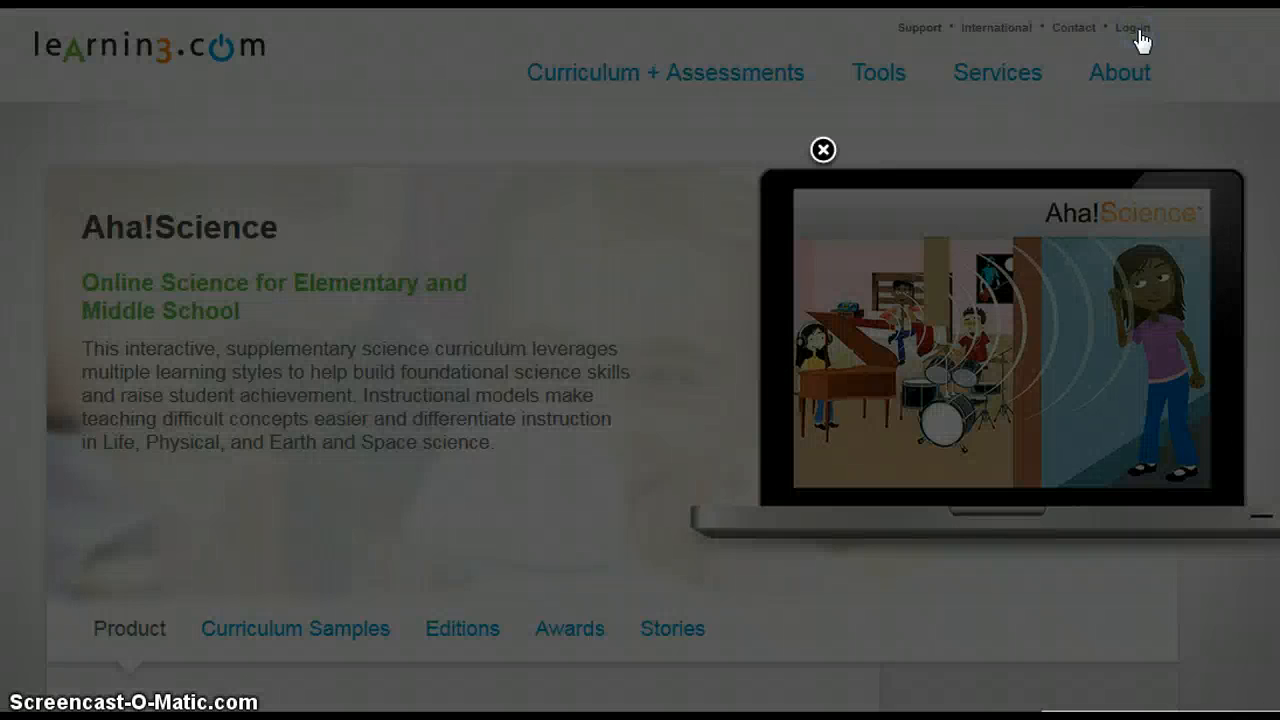
left_click(1132, 28)
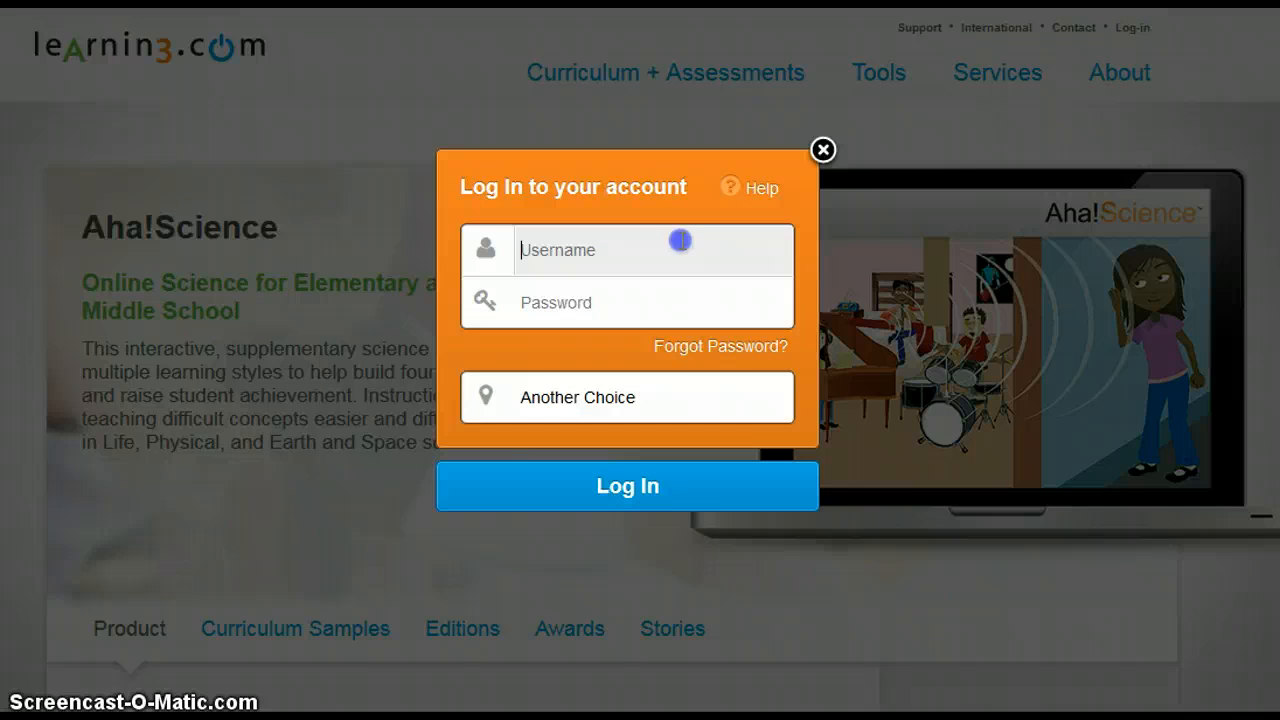
type("nicho")
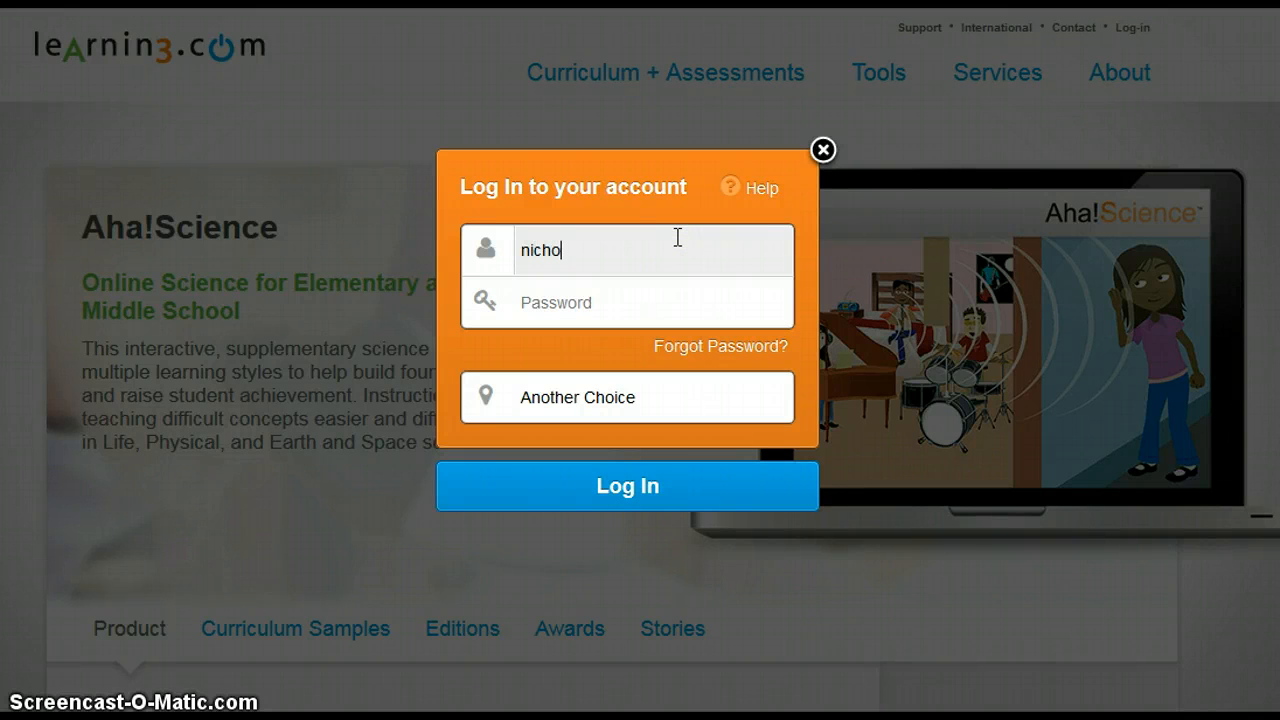
type("las.hawes")
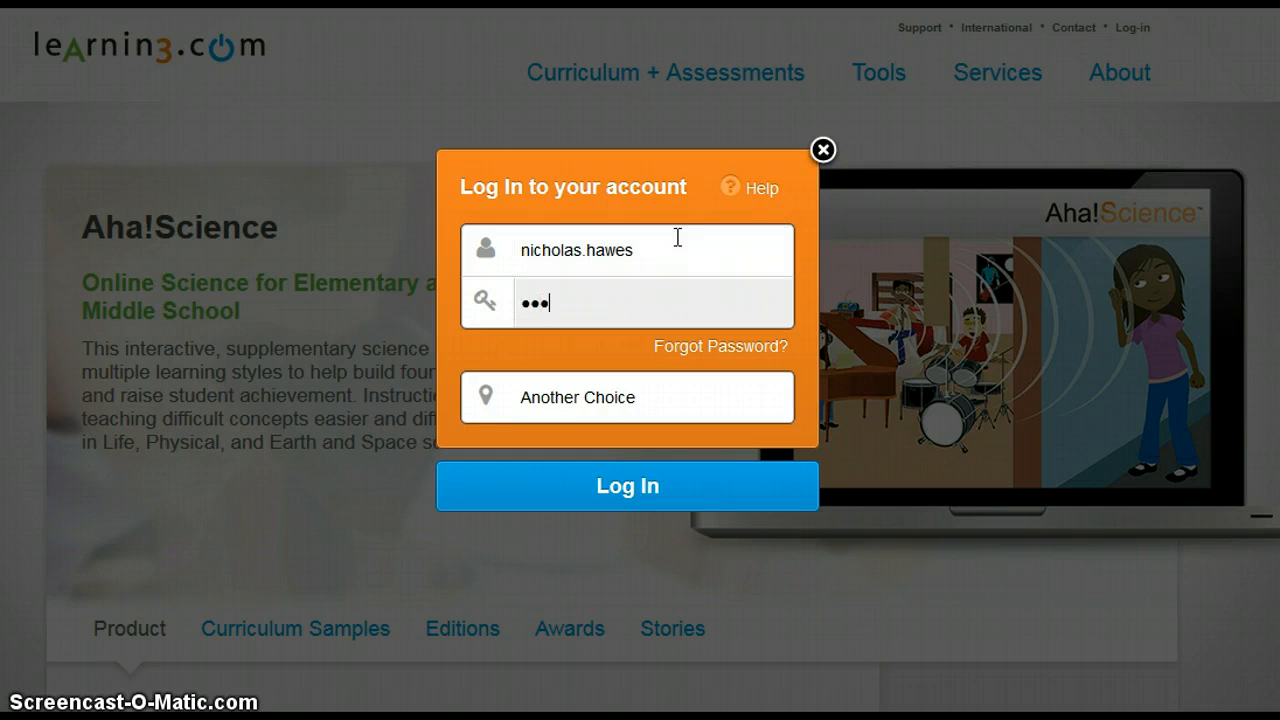
type("•••••")
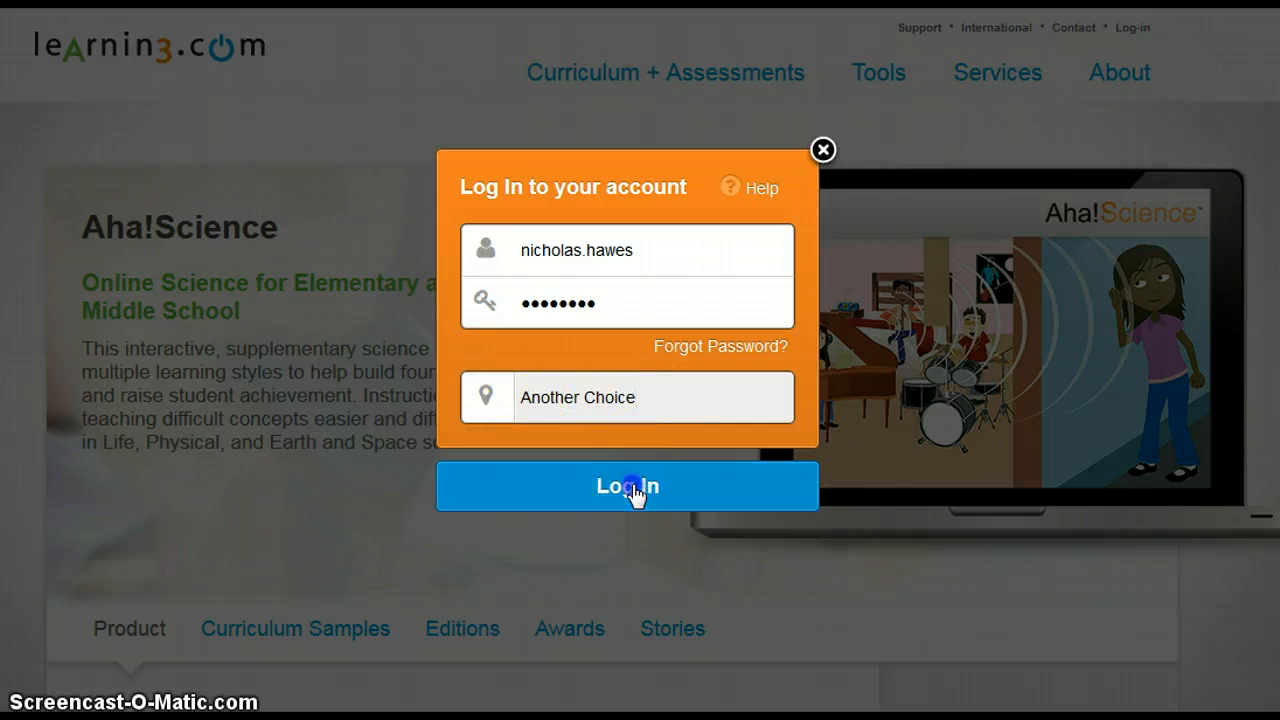
left_click(628, 486)
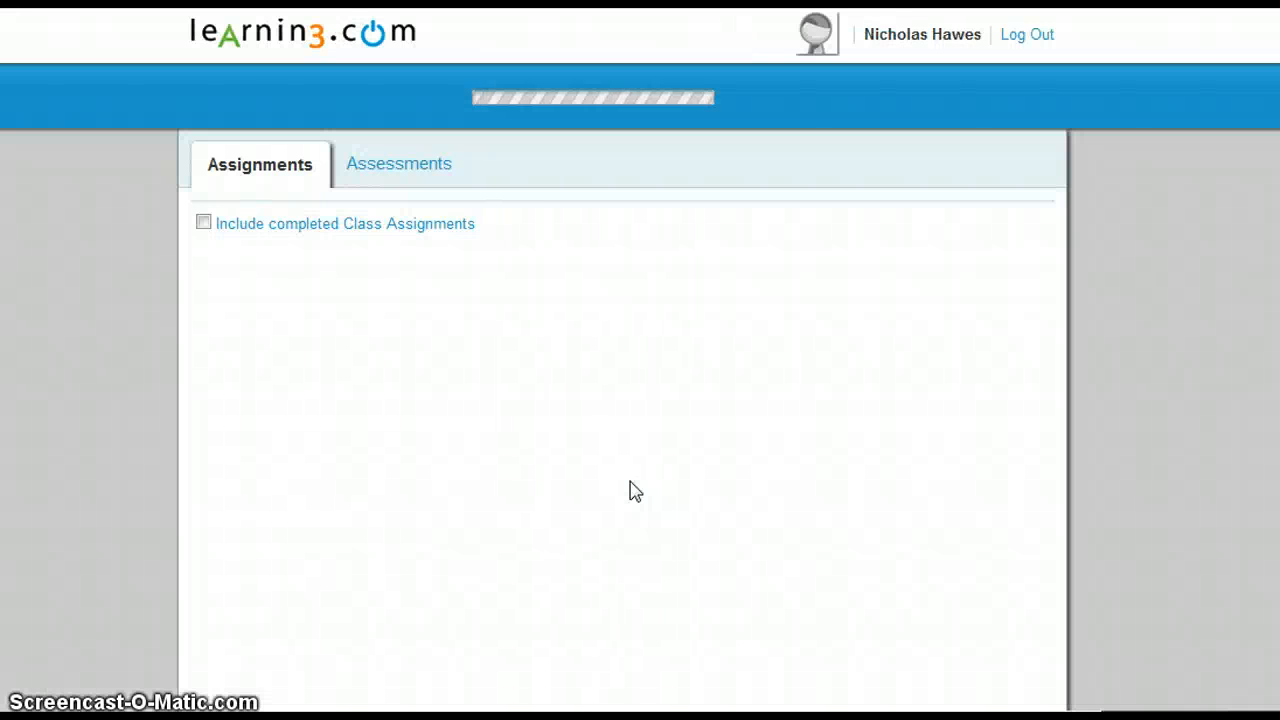
Step: Scroll through the 4th Grade class's 11 assignments, with Energy Producers graded, and back up
left_click(204, 222)
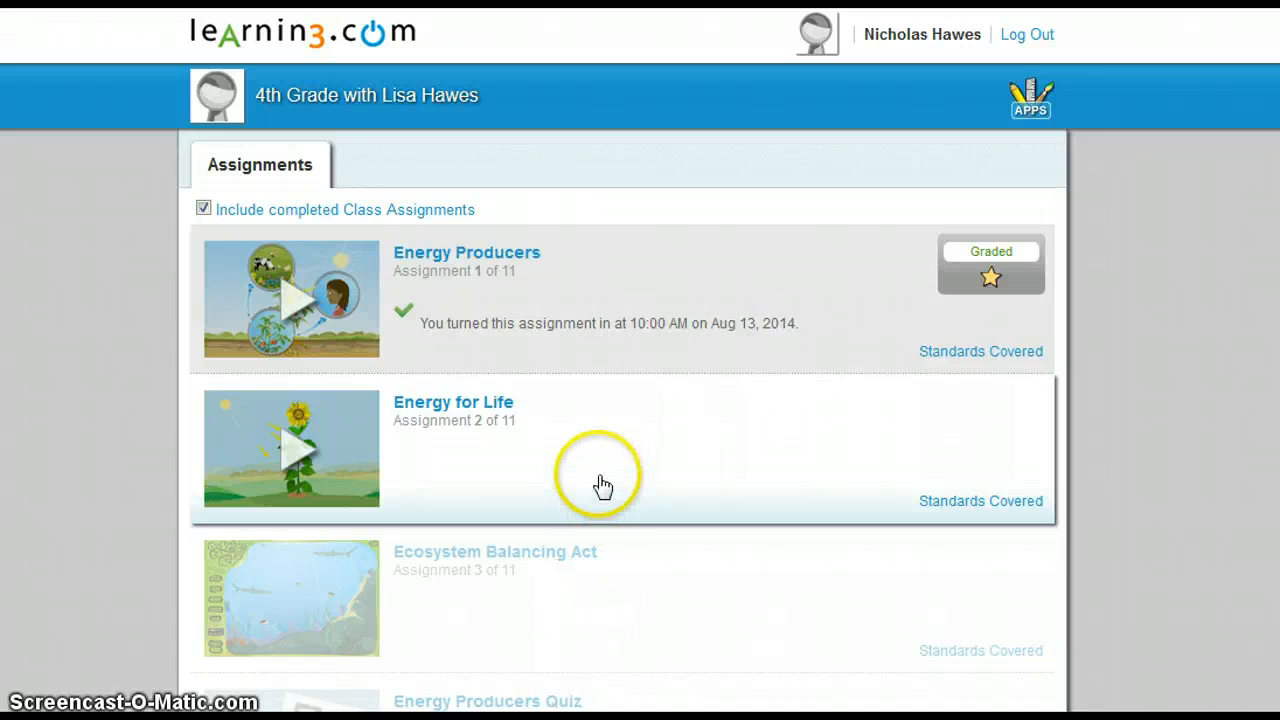
mouse_move(644, 156)
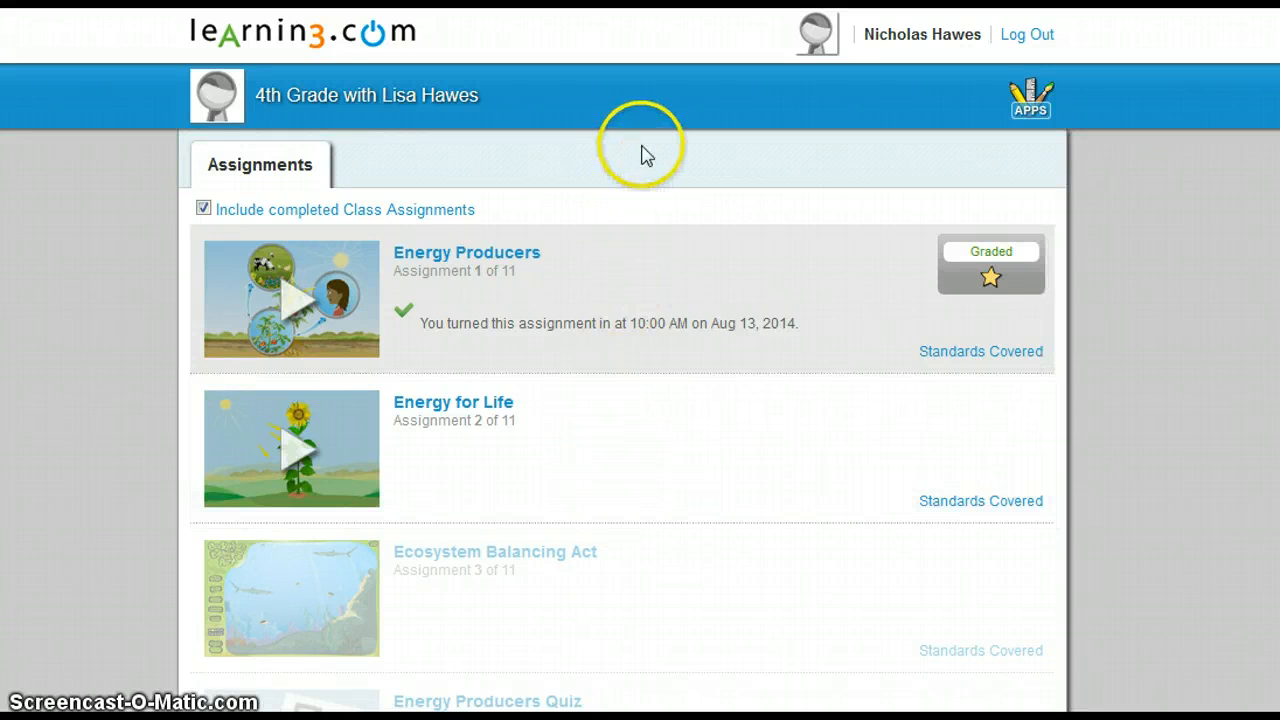
mouse_move(296, 304)
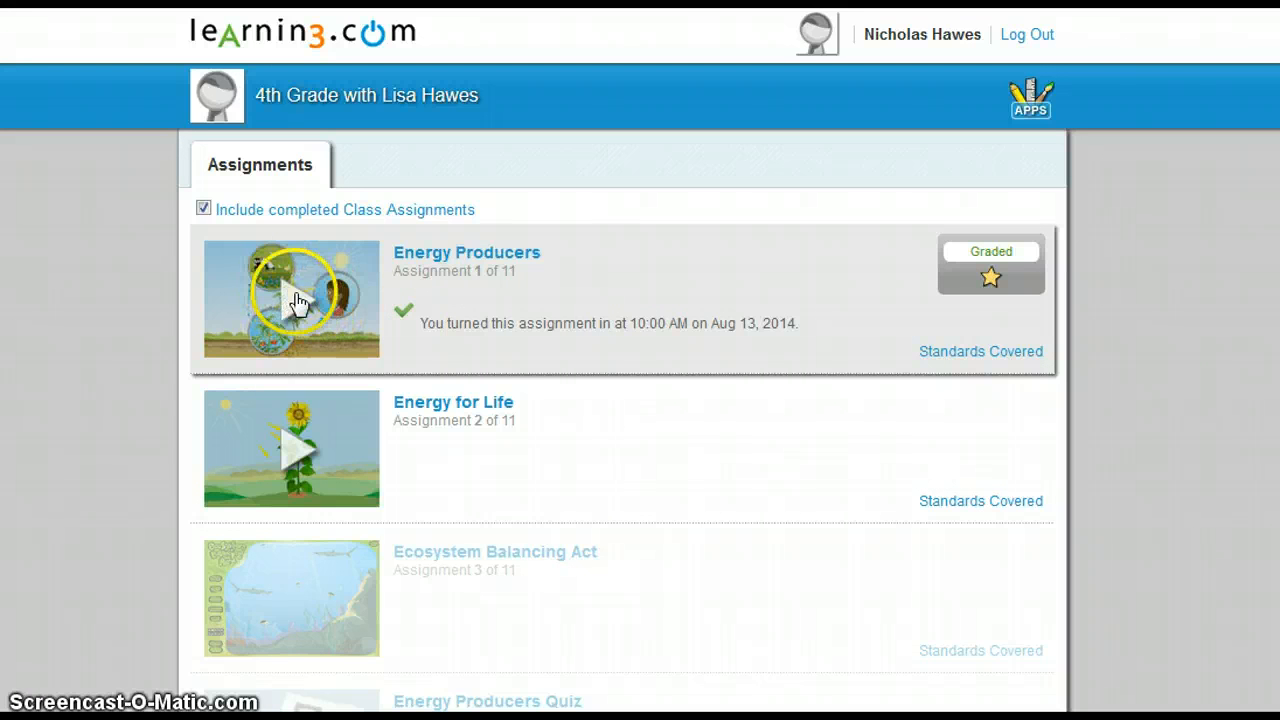
mouse_move(300, 300)
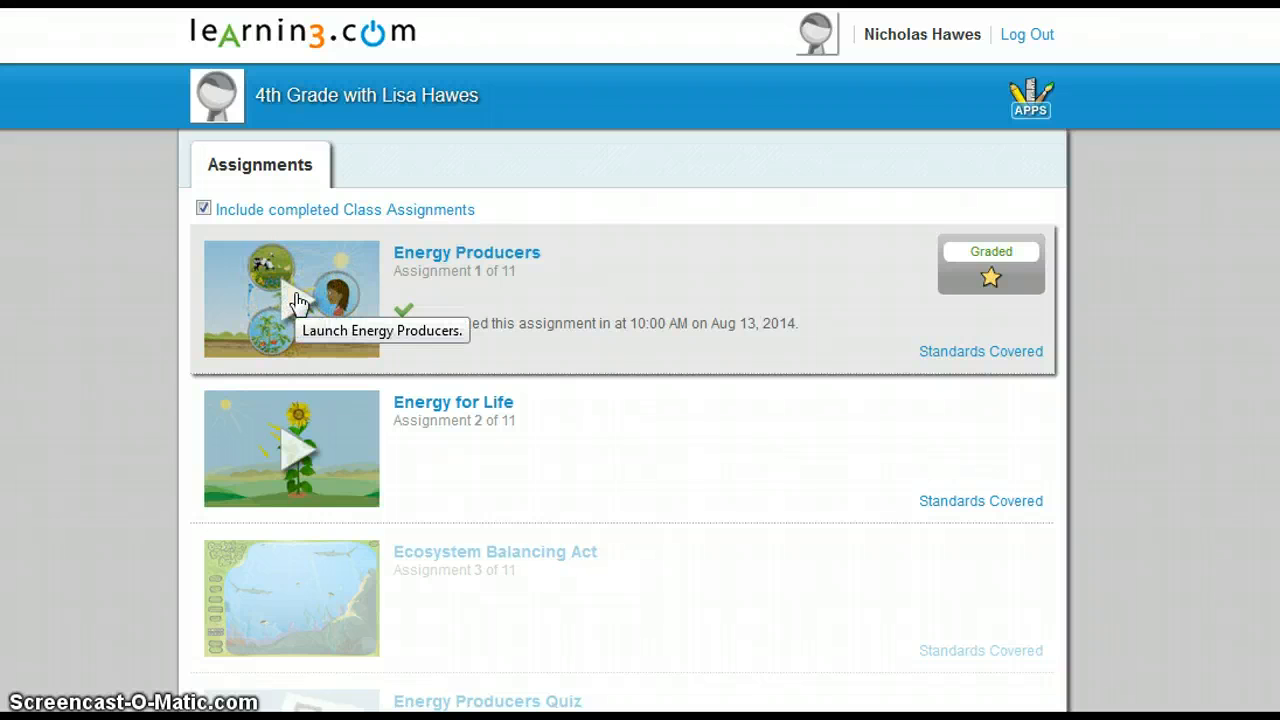
mouse_move(938, 316)
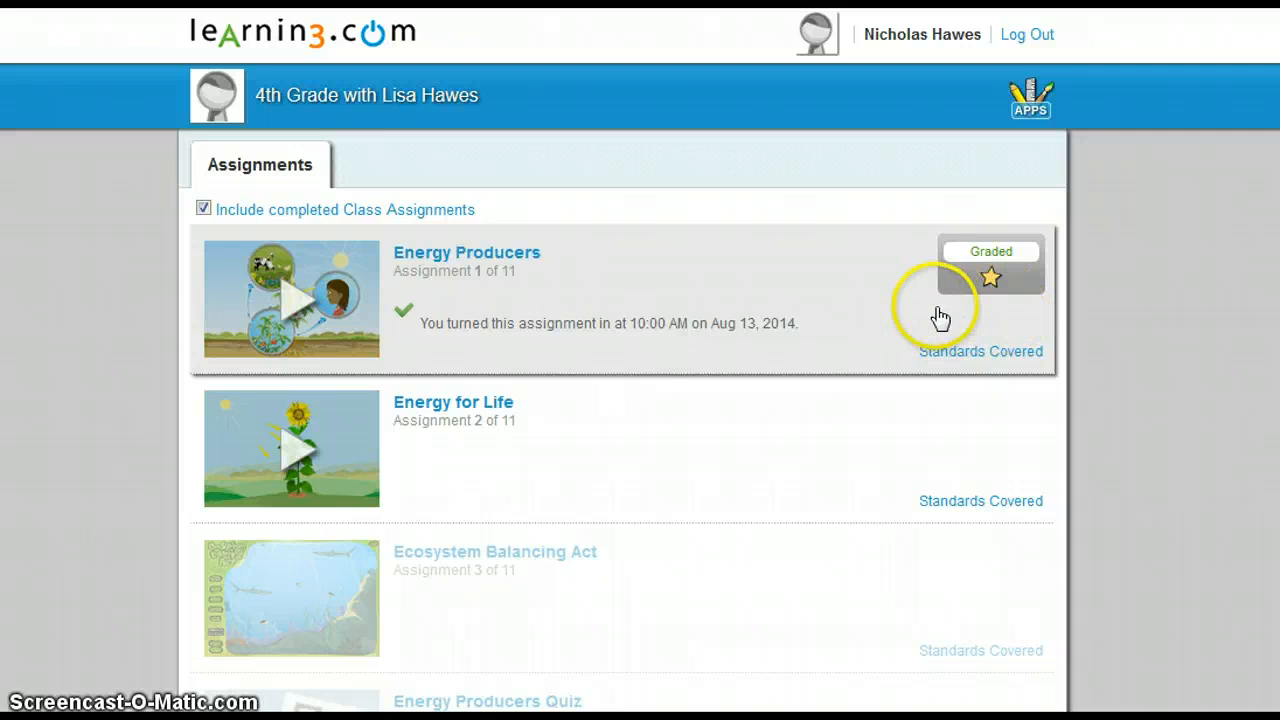
mouse_move(984, 238)
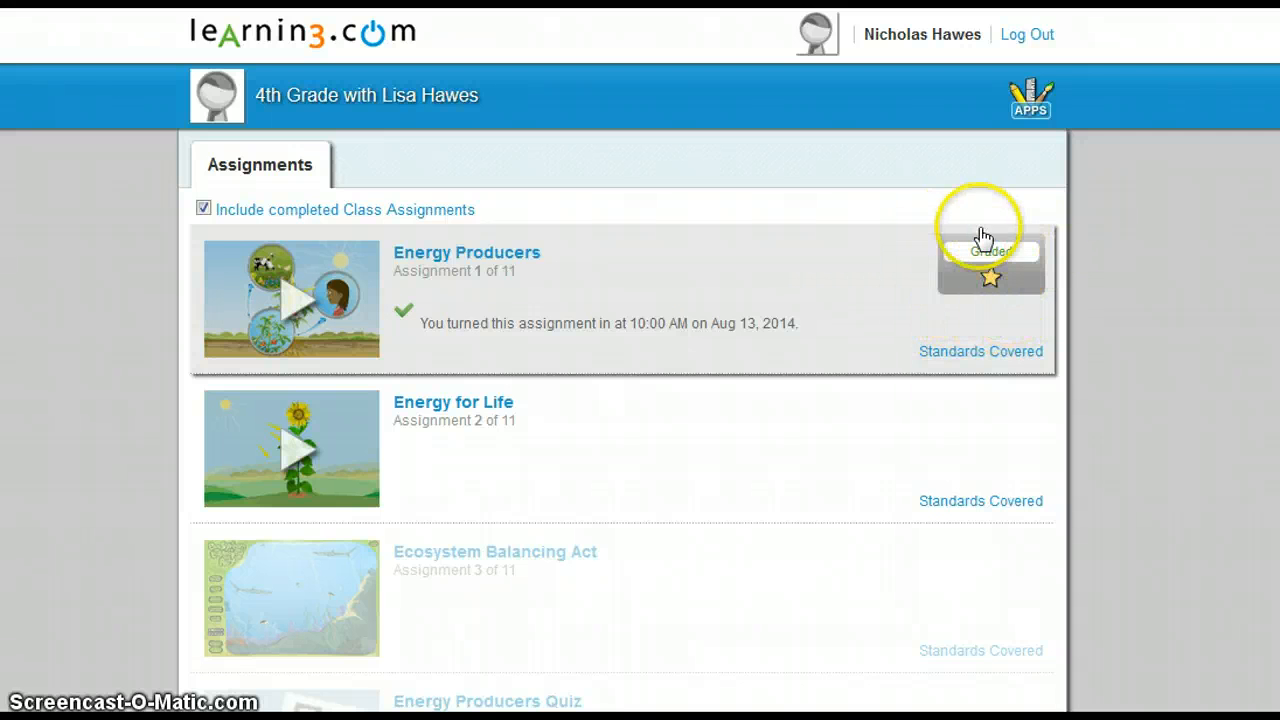
mouse_move(1030, 312)
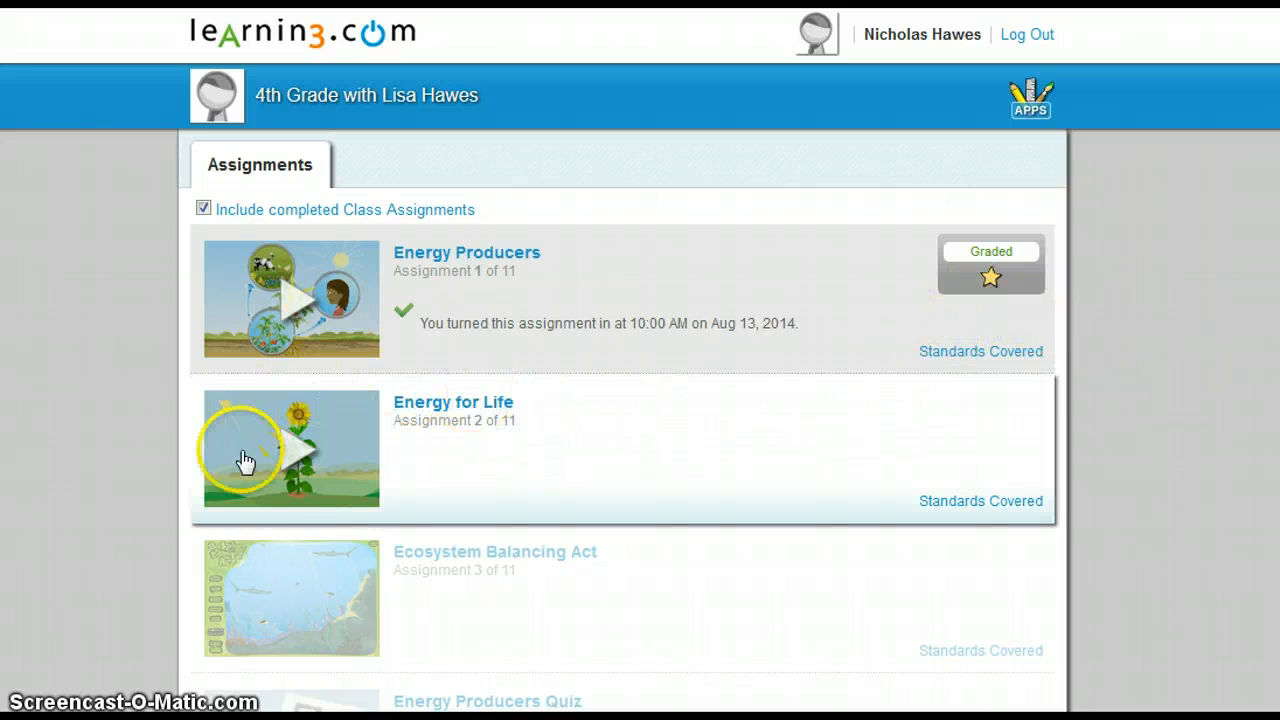
mouse_move(300, 452)
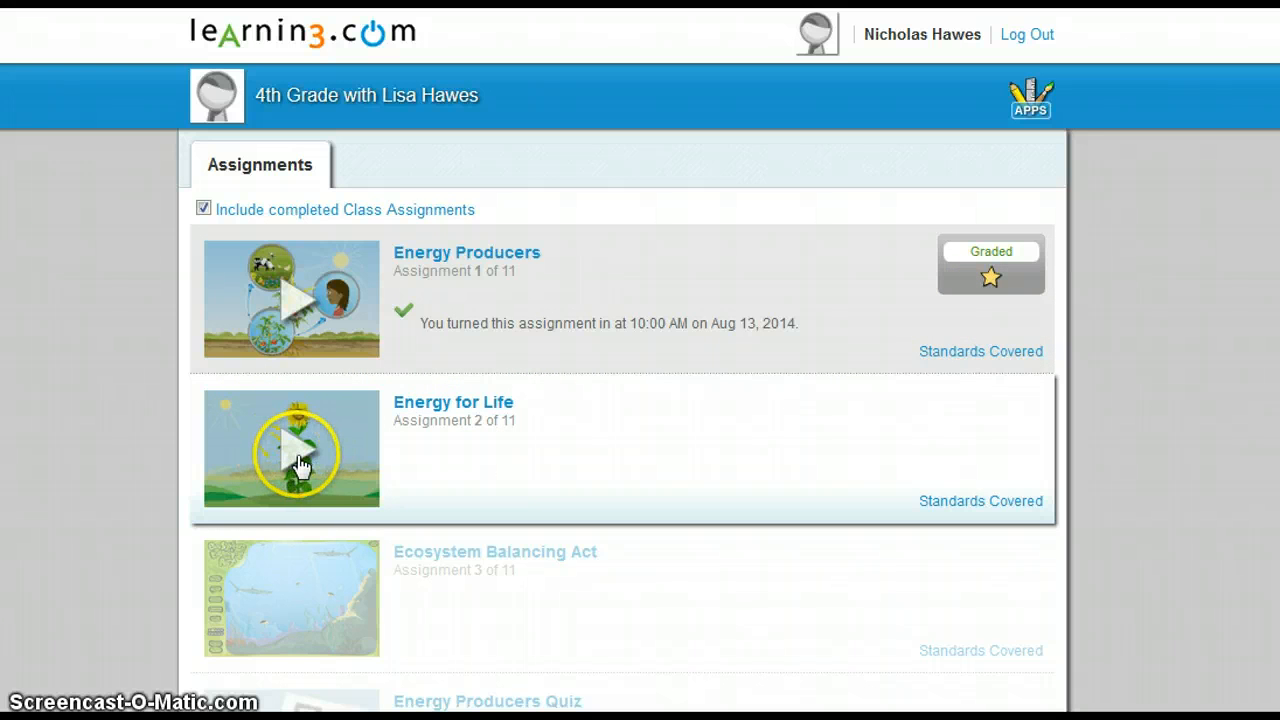
mouse_move(692, 468)
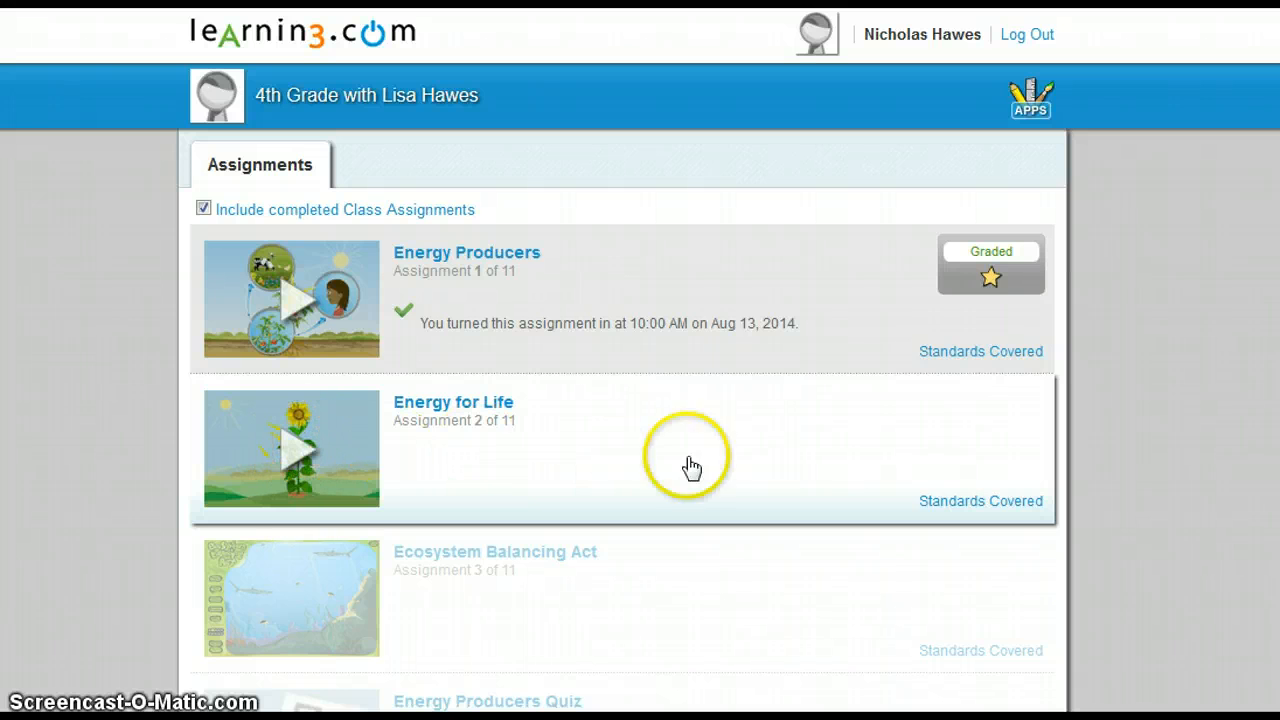
mouse_move(964, 462)
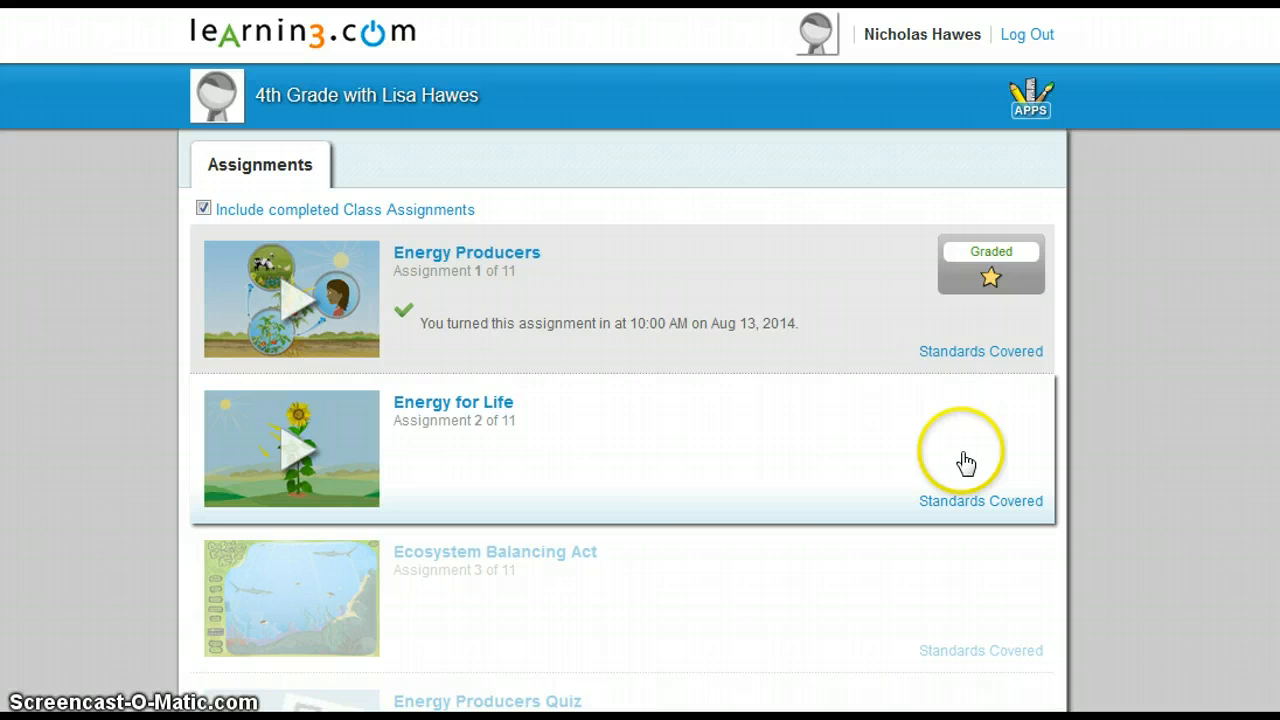
mouse_move(344, 596)
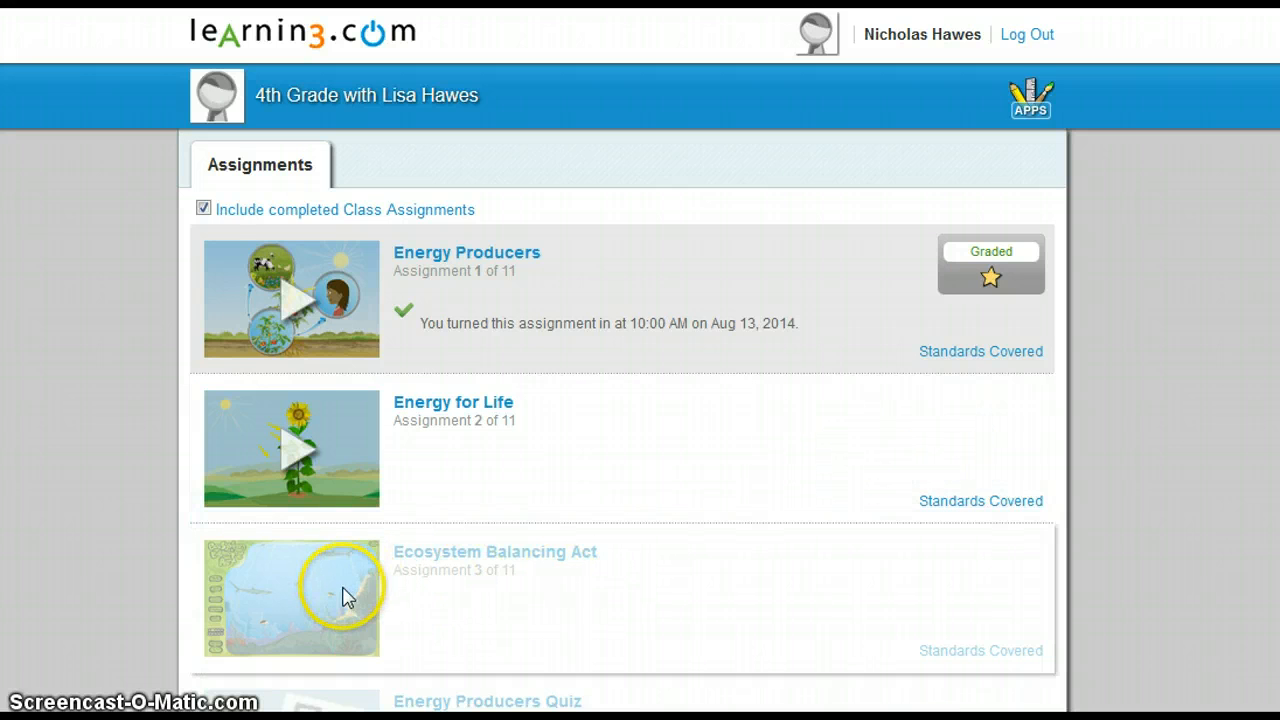
mouse_move(116, 348)
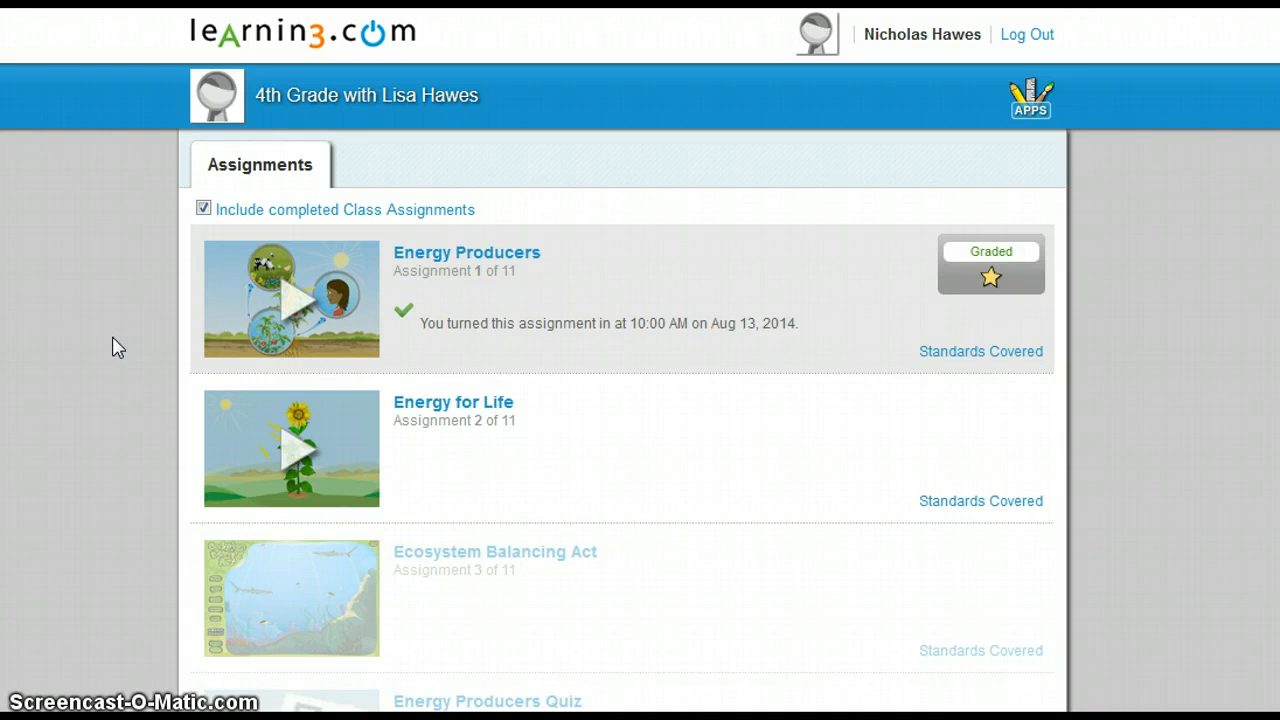
scroll("down", 3)
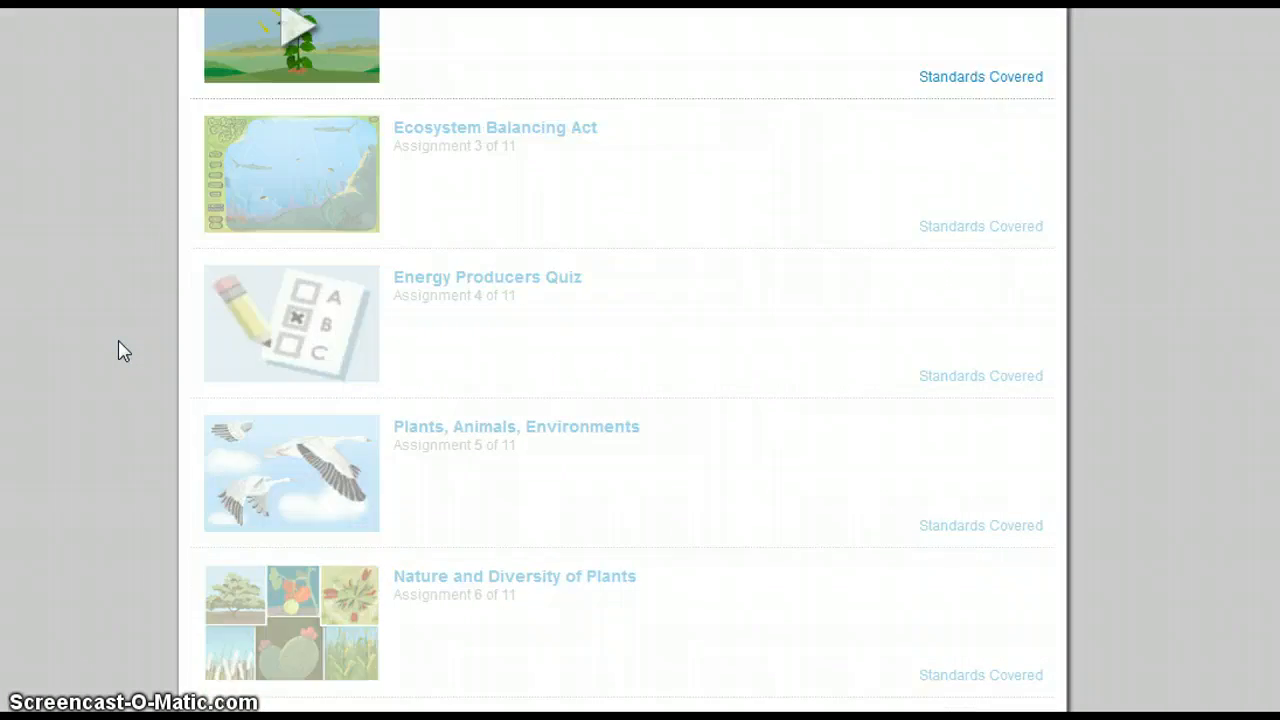
scroll("down", 3)
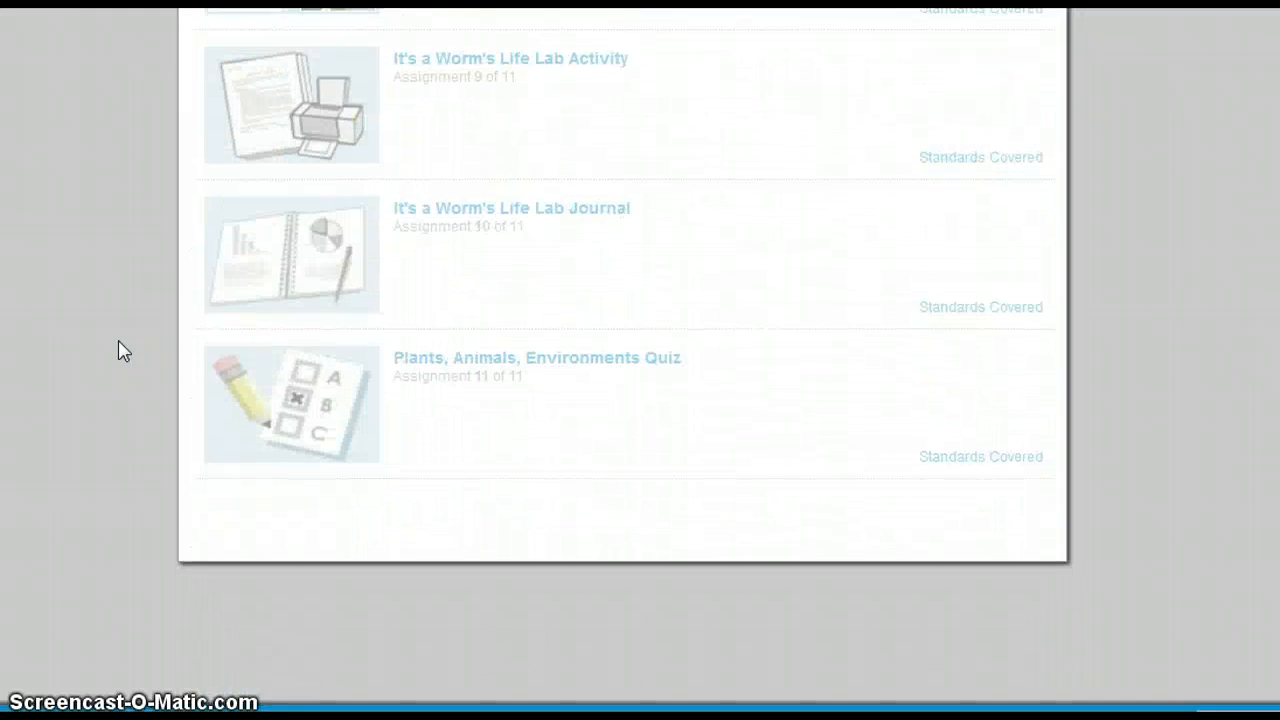
scroll("up", 3)
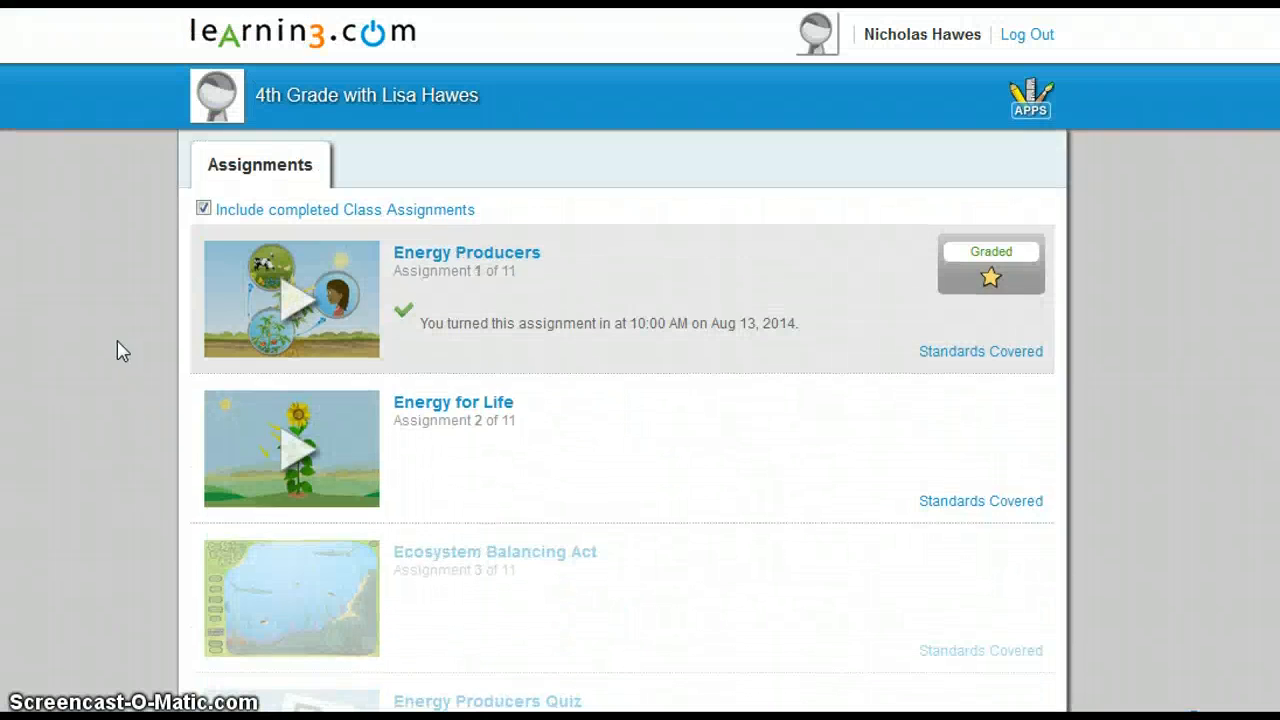